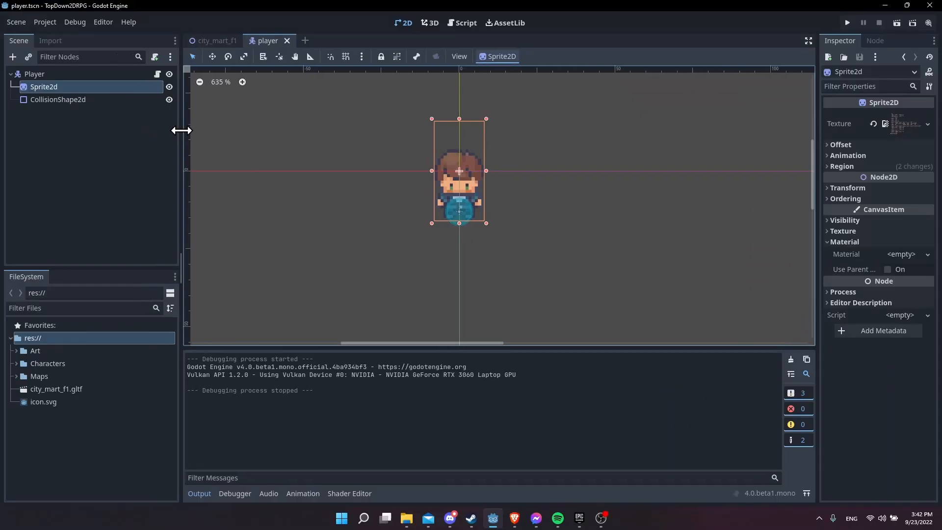
Inspect the Player and collision shape nodes, then highlight velocity and move_and_slide in the script.
left_click(34, 73)
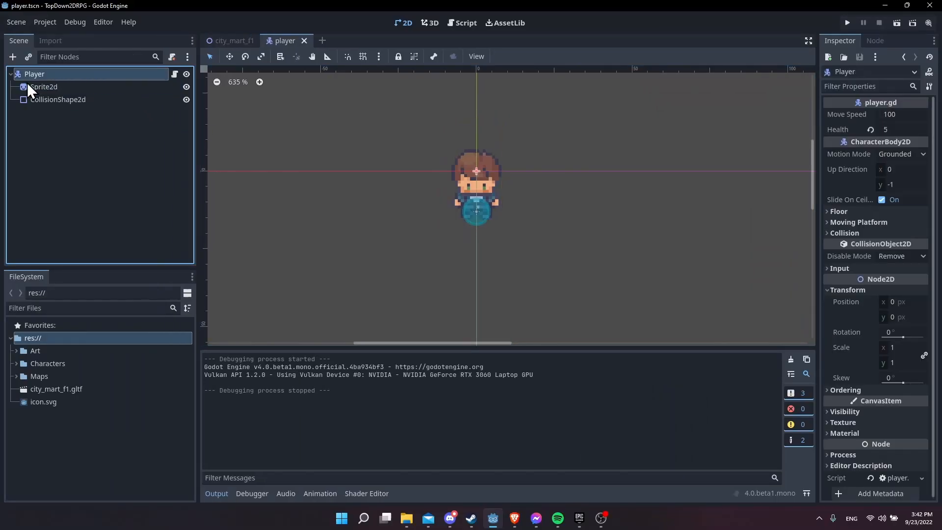
mouse_move(35, 73)
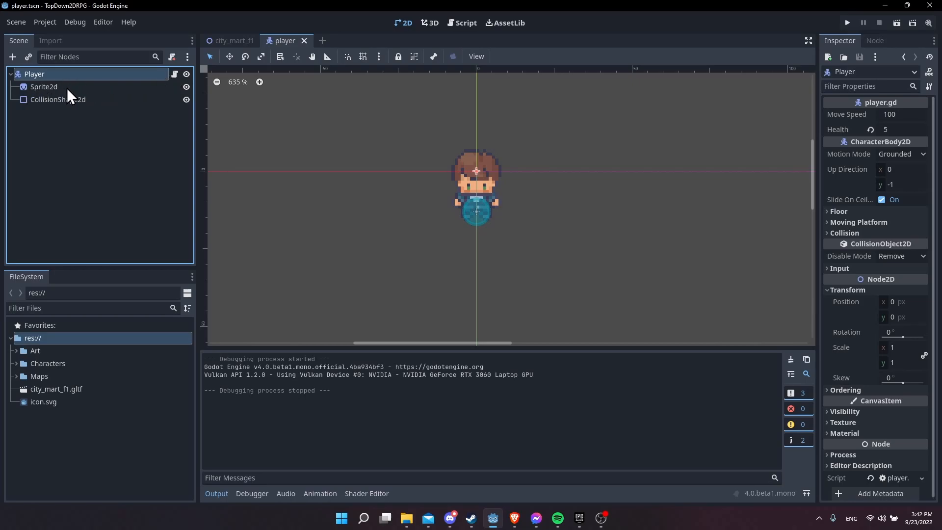
left_click(58, 99)
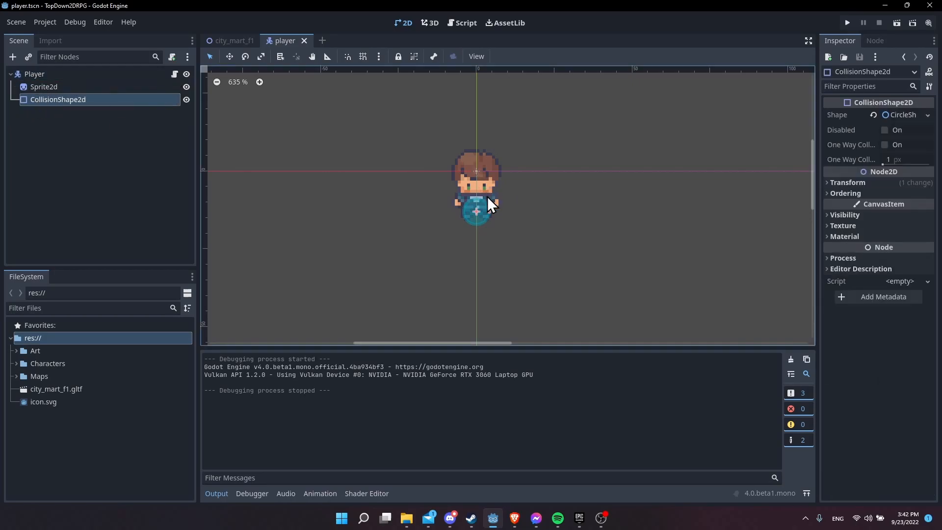
mouse_move(249, 158)
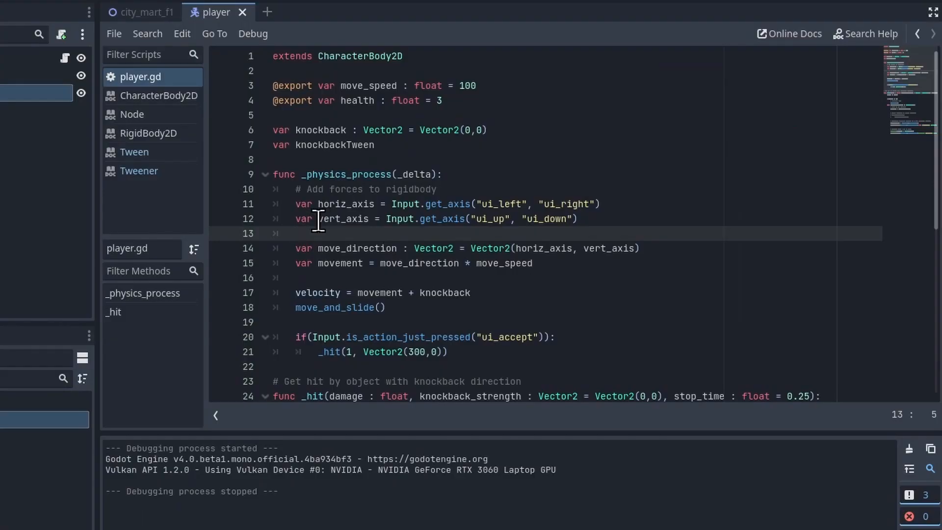
double_click(343, 219)
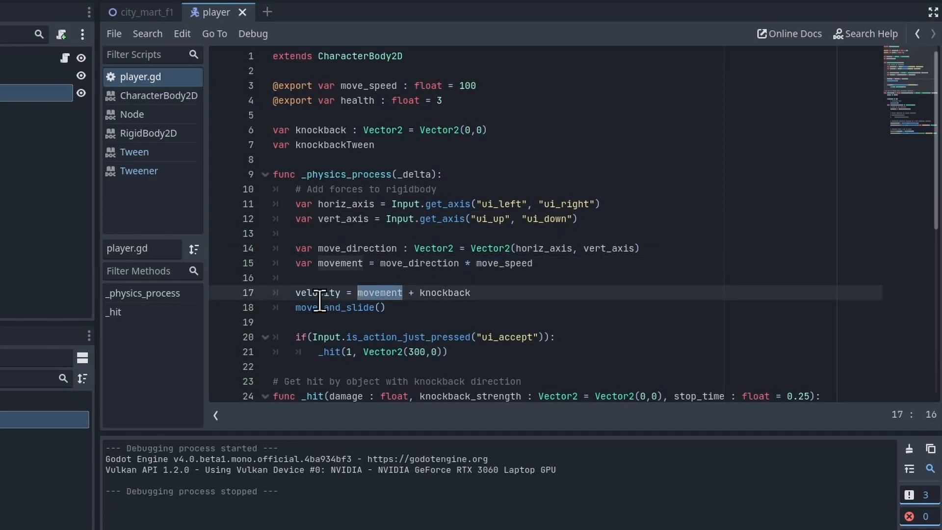
double_click(340, 308)
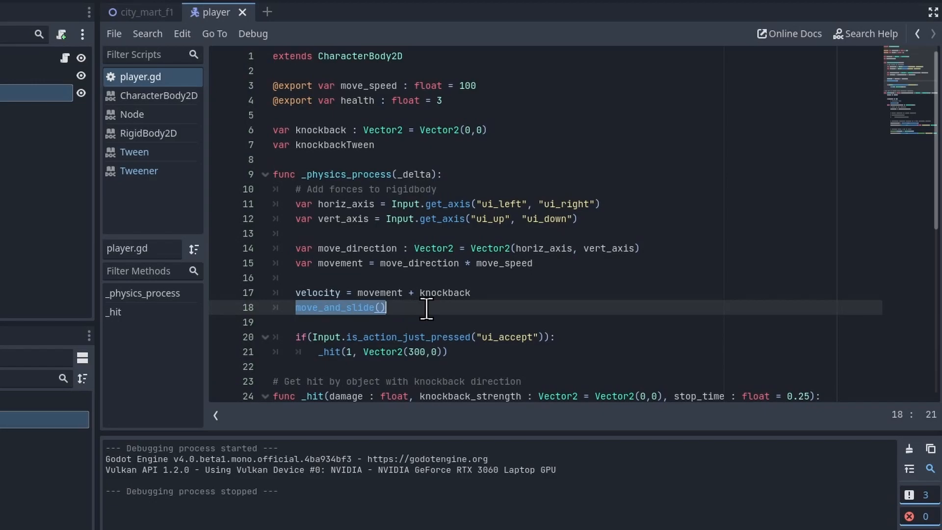
Highlight the knockback term in the velocity line and search node types for 'rigid'.
left_click(402, 292)
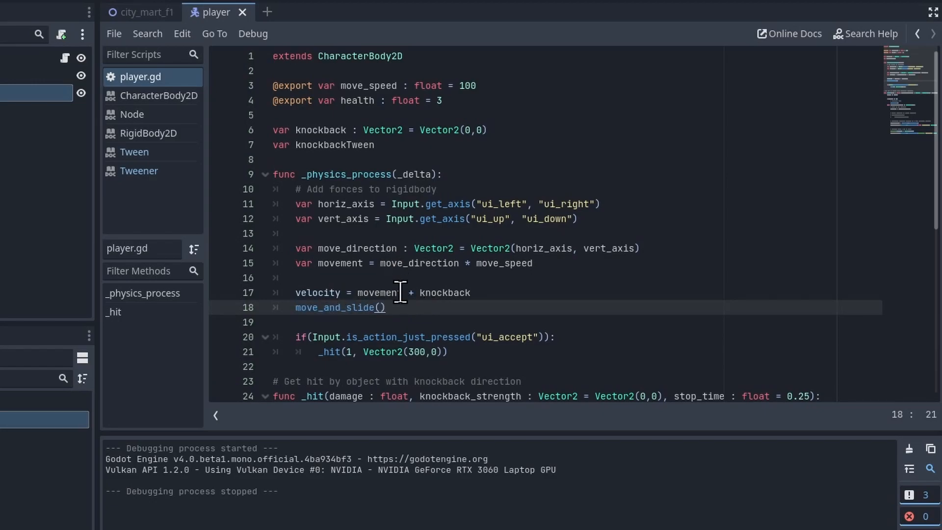
left_click(409, 292)
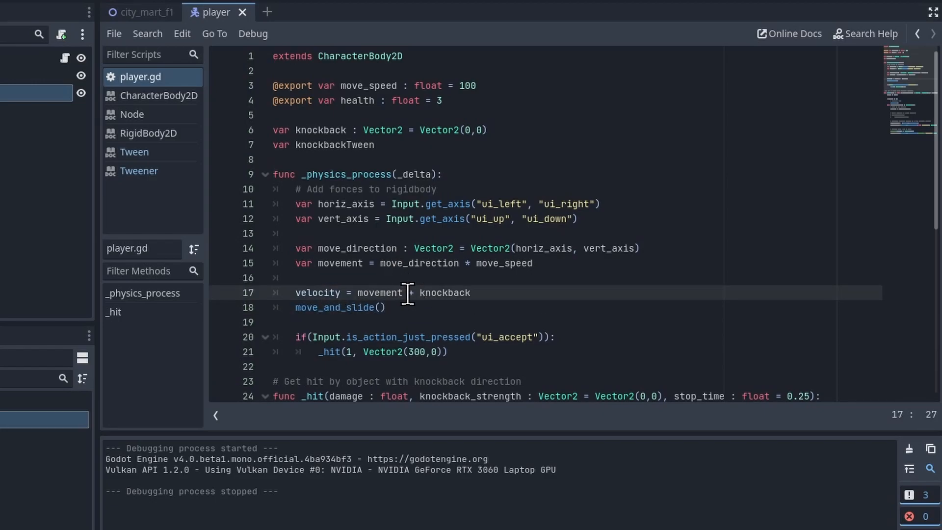
left_click_drag(407, 292, 471, 293)
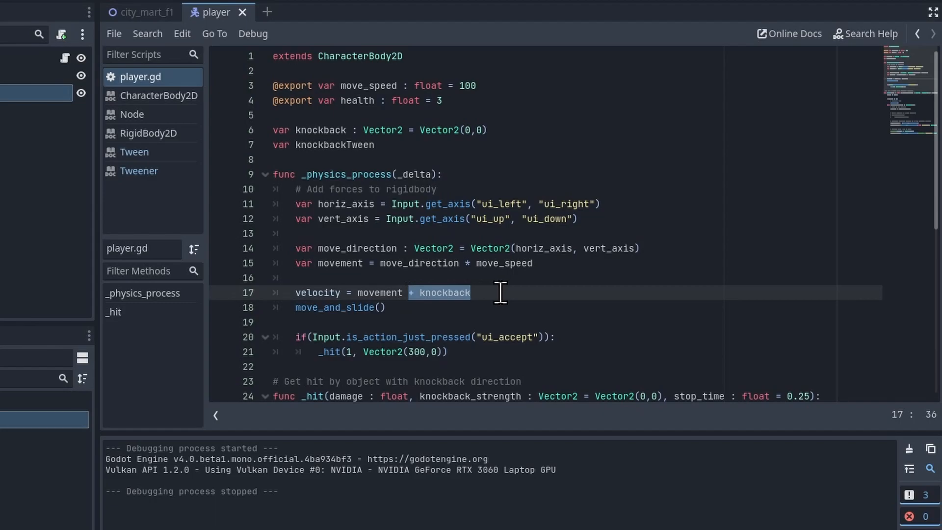
left_click(386, 293)
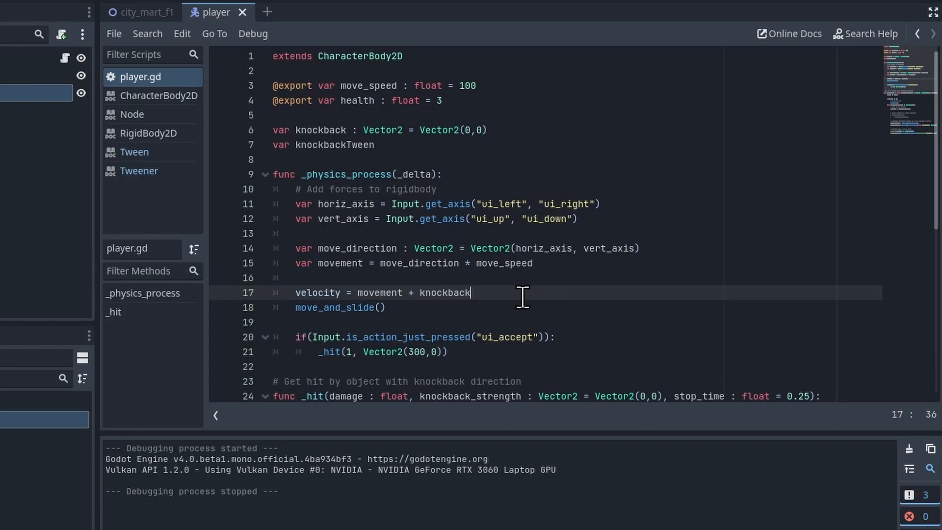
mouse_move(524, 275)
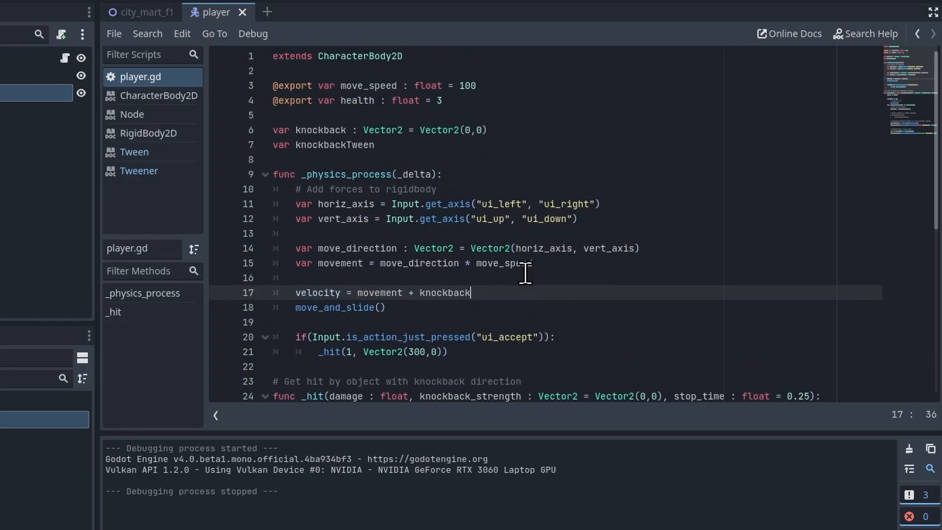
mouse_move(364, 283)
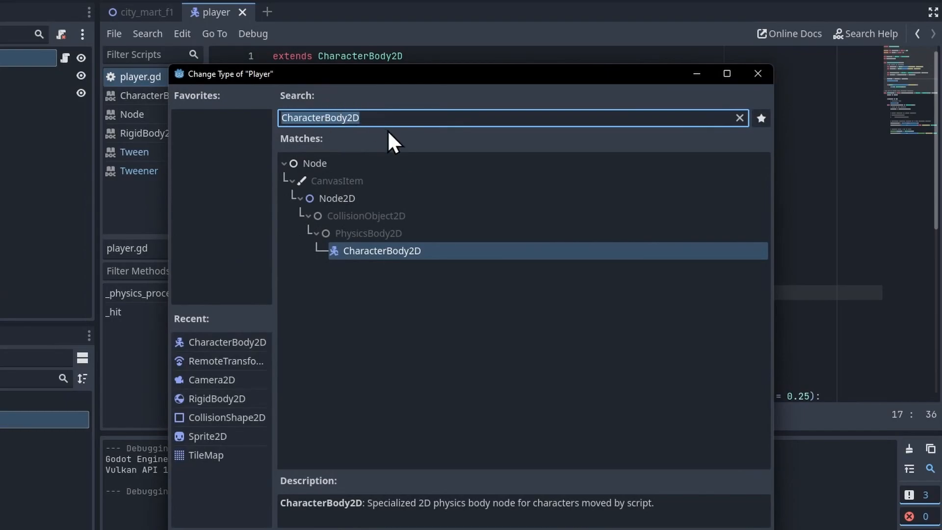
type("rigid")
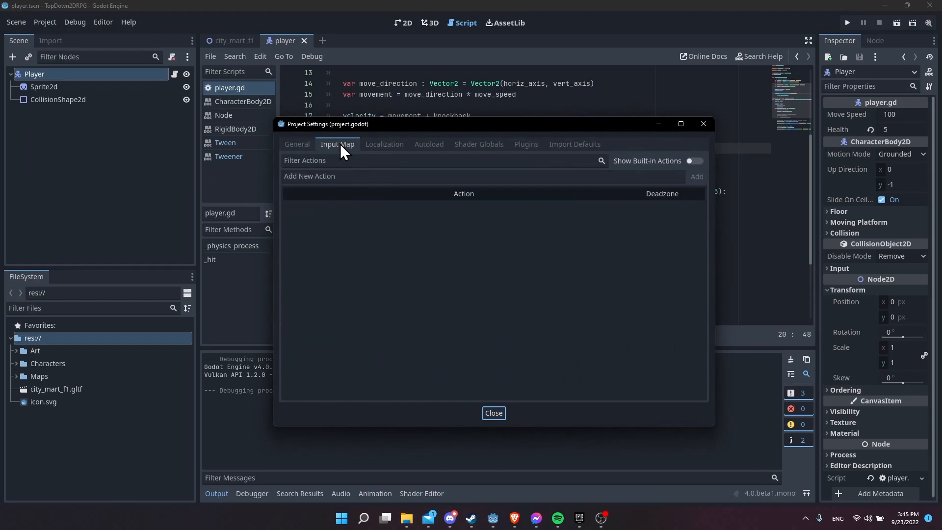
Show built-in actions to view ui_accept's Enter and Space bindings, then close Project Settings.
left_click(691, 161)
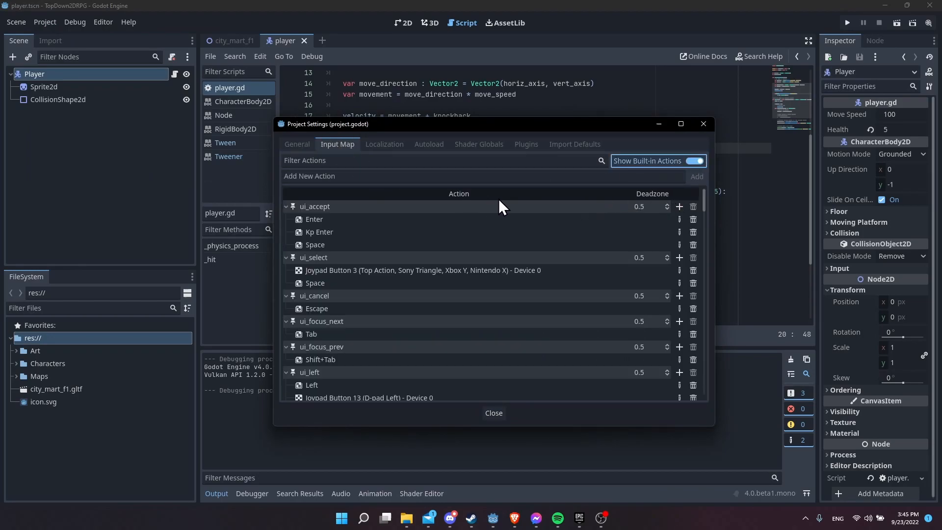
mouse_move(340, 234)
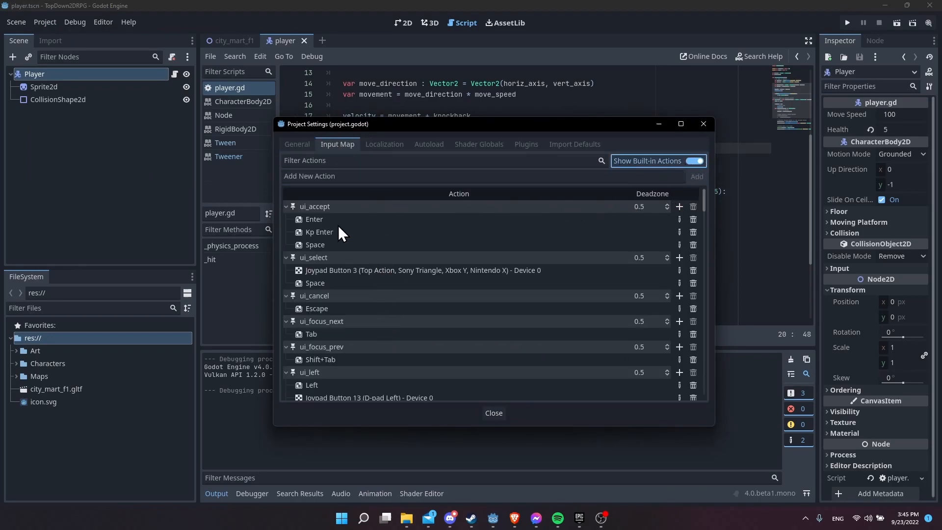
left_click(492, 413)
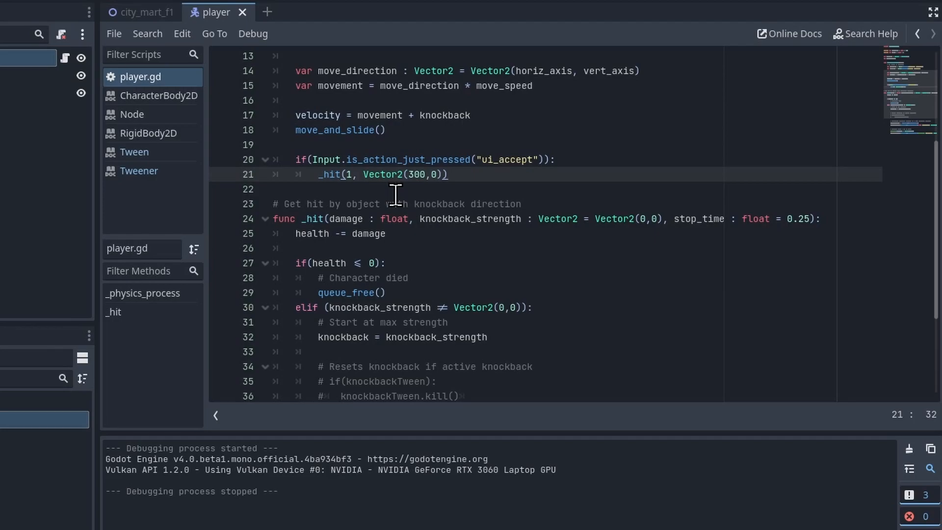
scroll("down", 3)
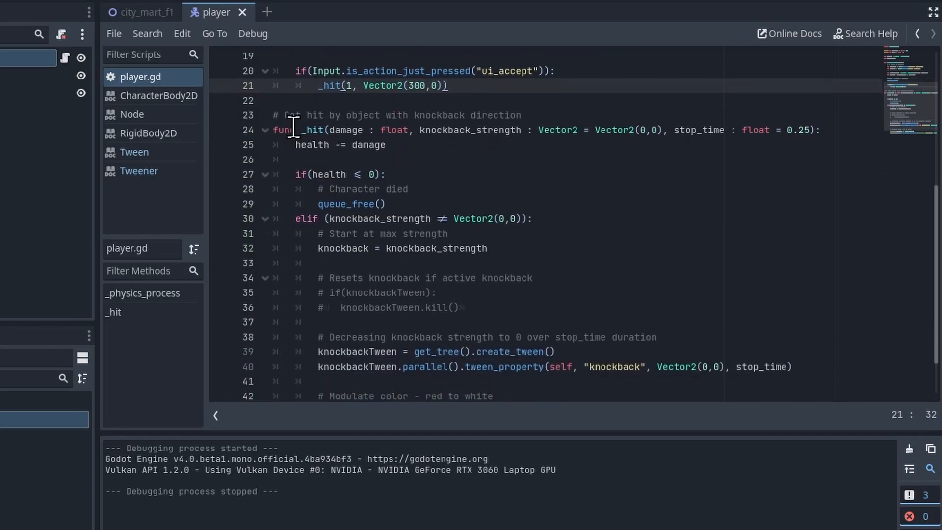
double_click(345, 130)
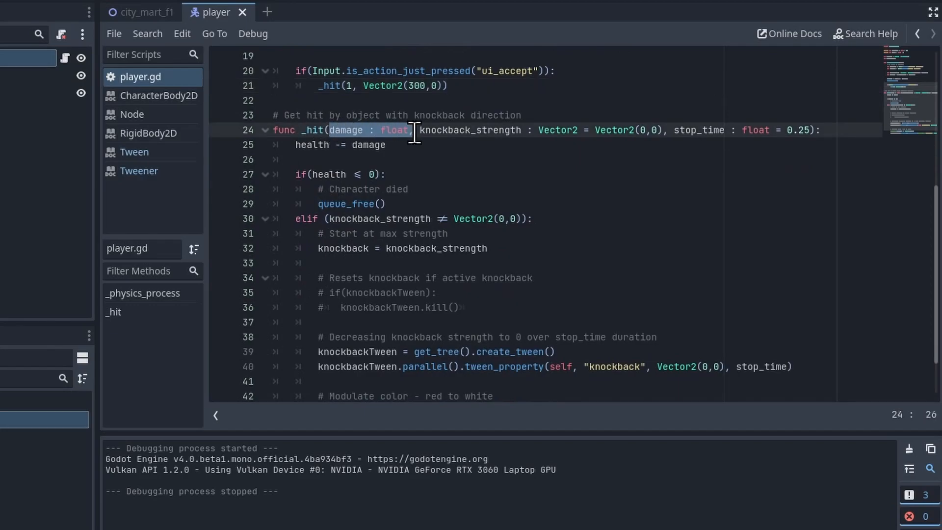
left_click_drag(413, 129, 546, 130)
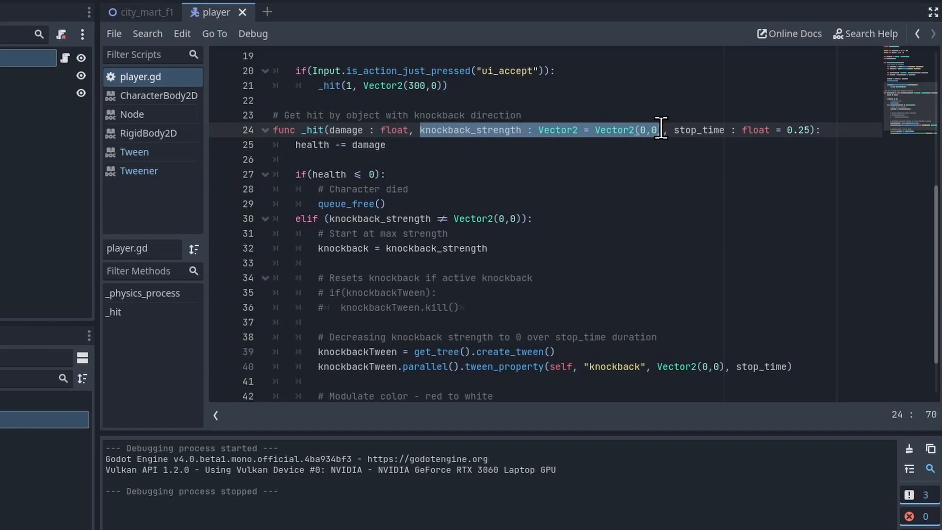
left_click(659, 130)
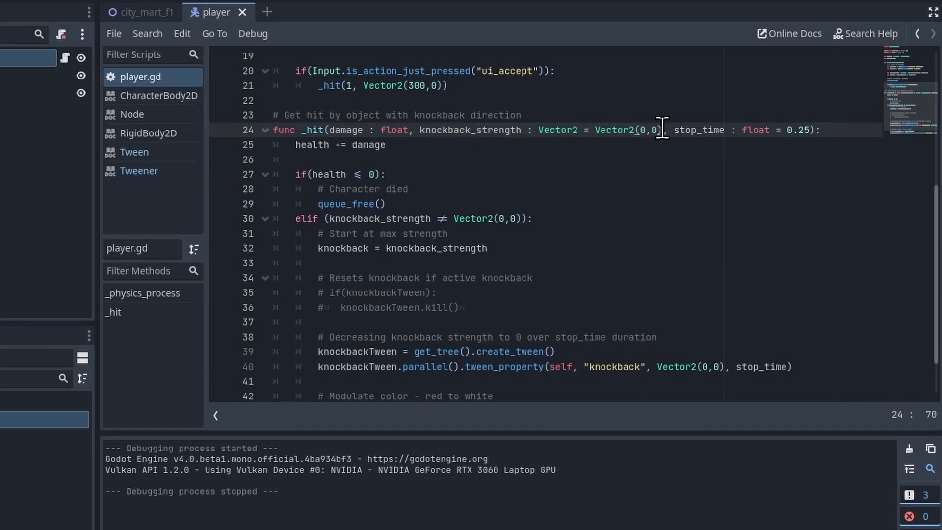
mouse_move(639, 130)
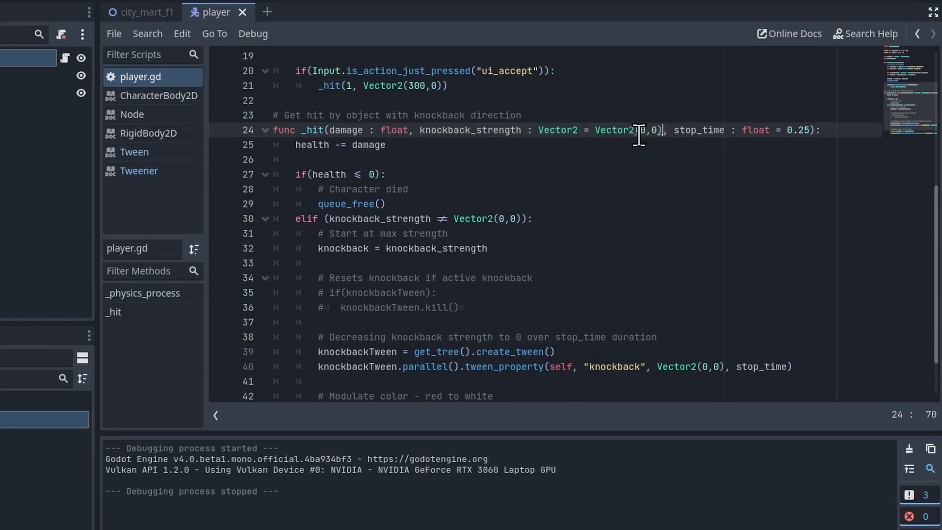
left_click_drag(669, 130, 815, 130)
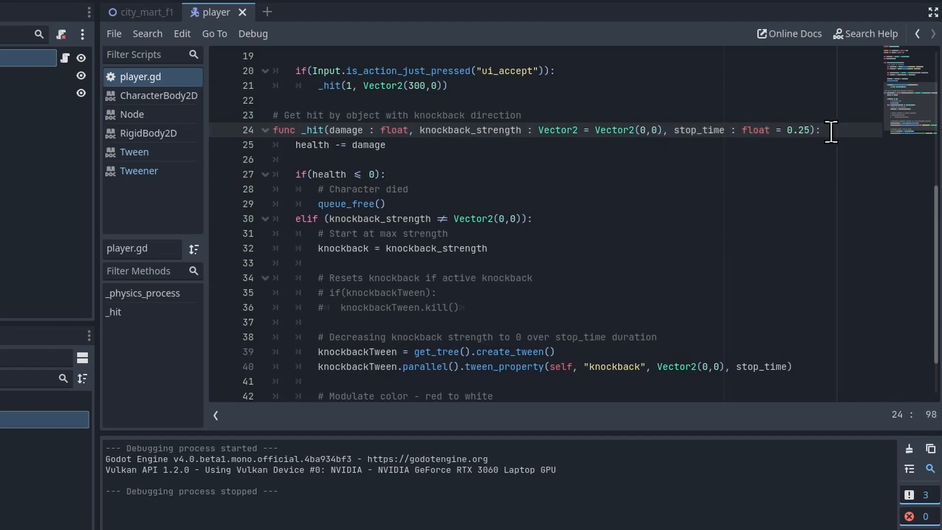
mouse_move(696, 130)
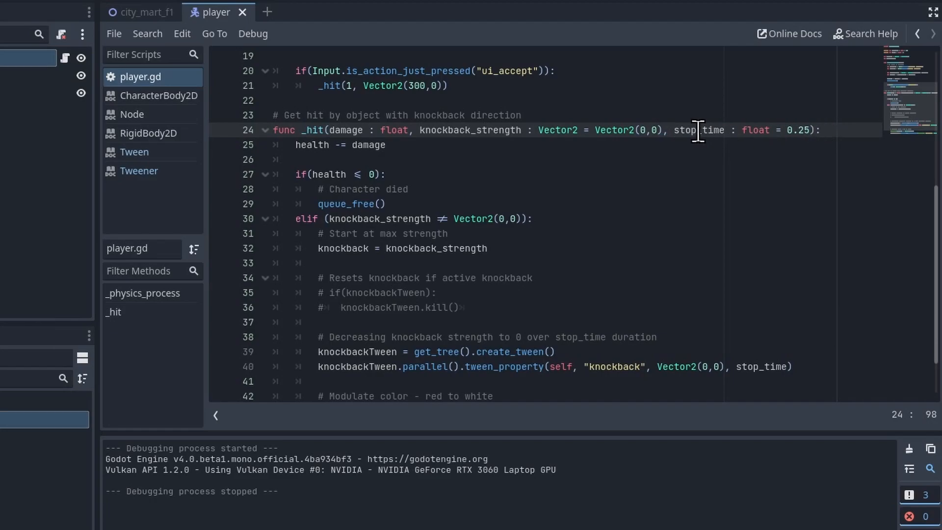
left_click_drag(697, 130, 808, 130)
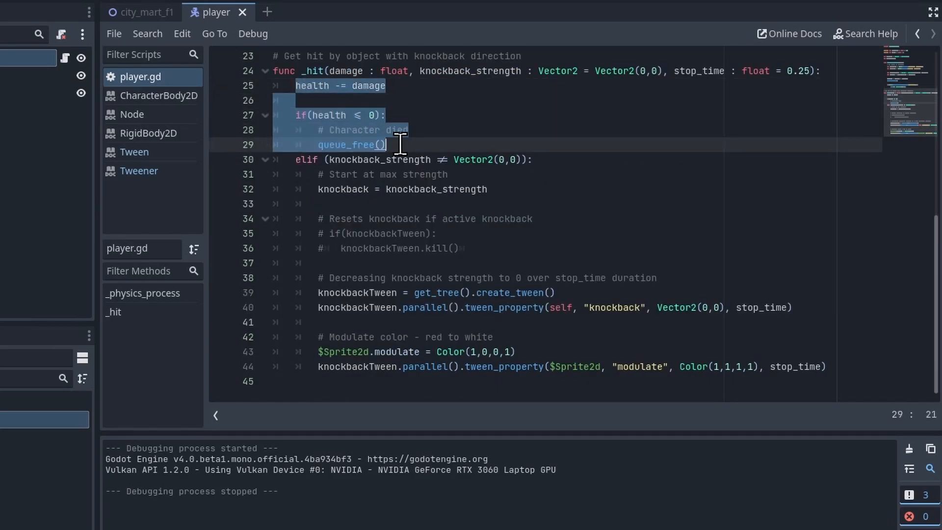
left_click(463, 145)
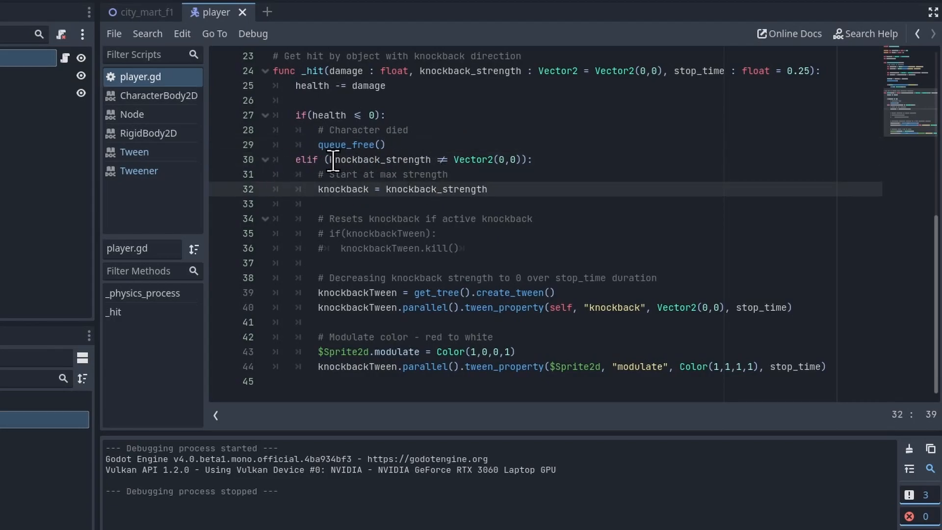
left_click(523, 160)
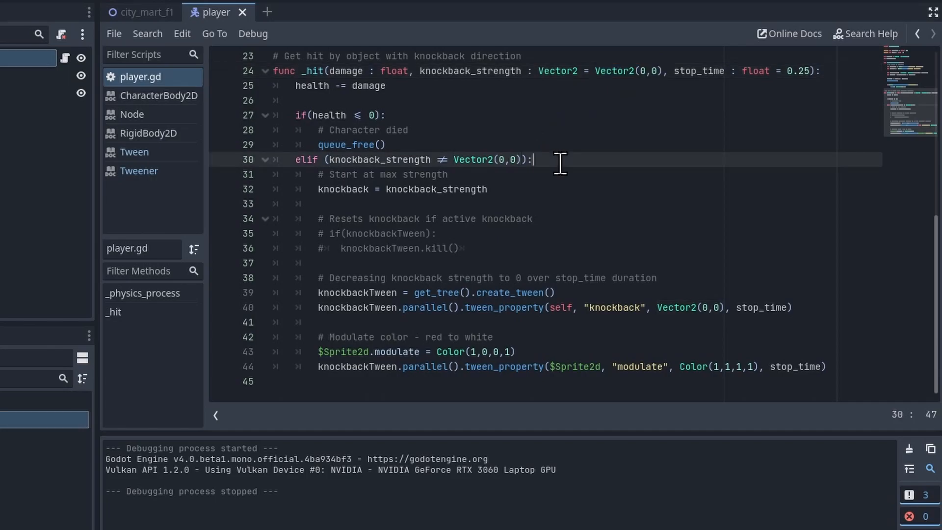
mouse_move(396, 174)
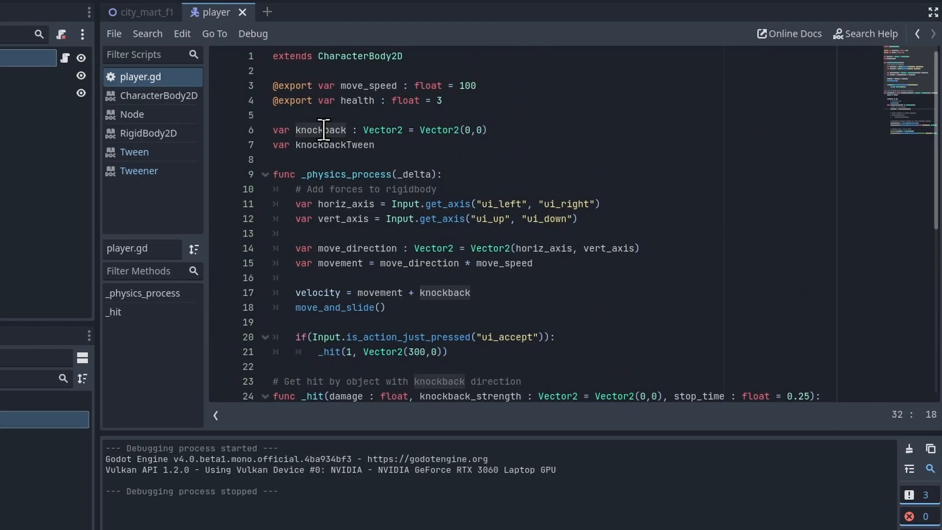
scroll("down", 3)
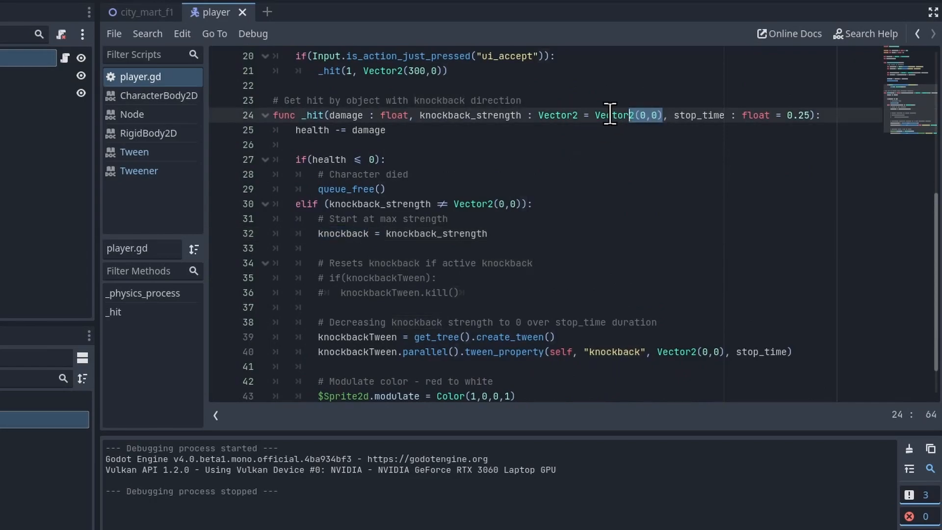
left_click(420, 116)
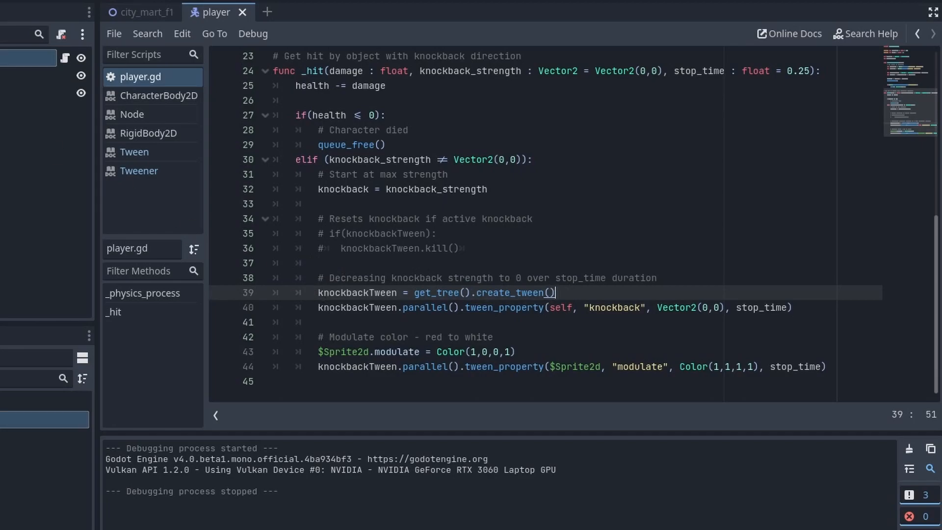
mouse_move(474, 338)
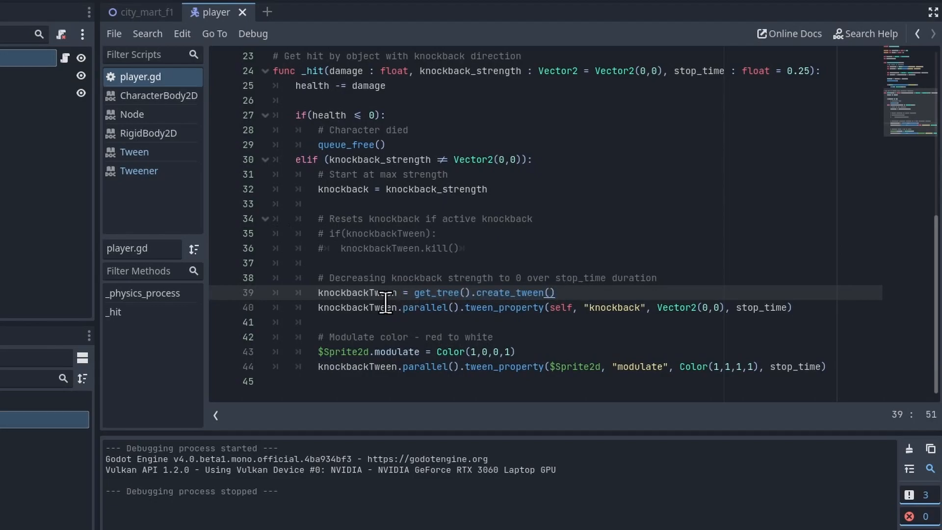
mouse_move(318, 308)
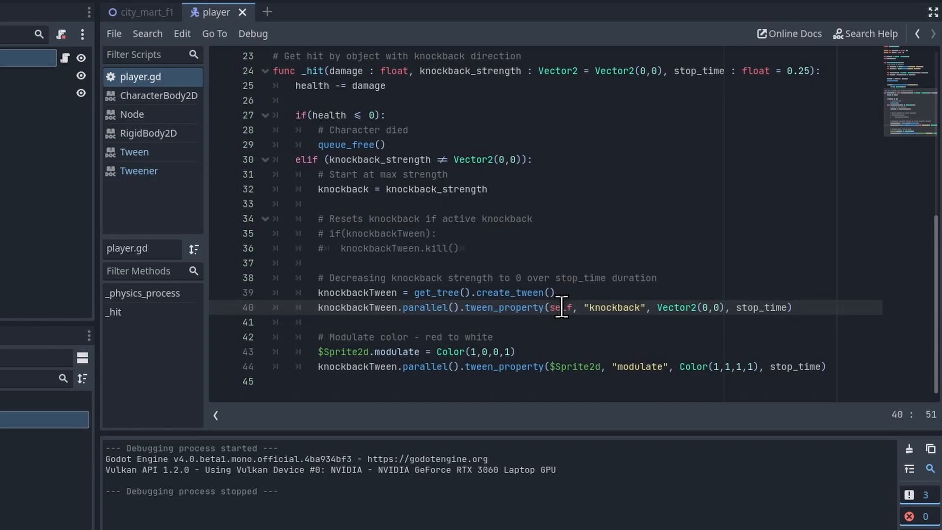
mouse_move(634, 308)
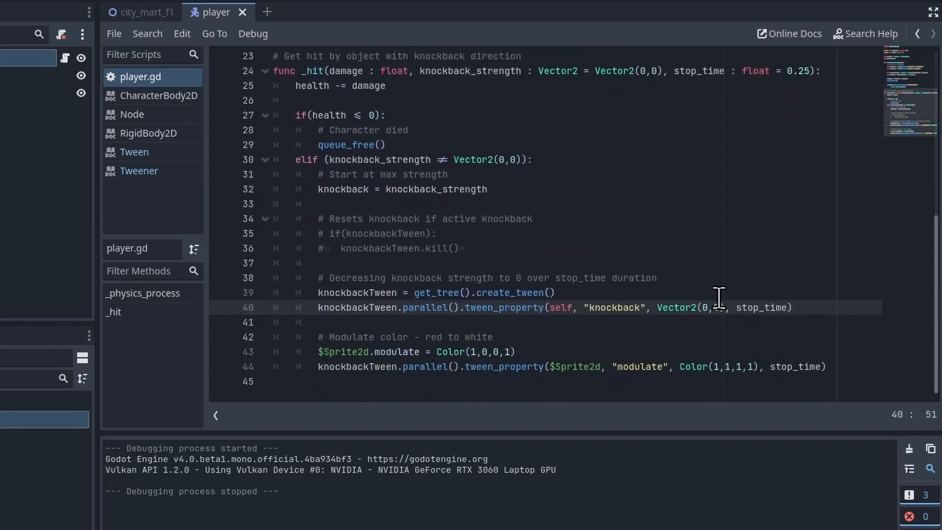
double_click(685, 307)
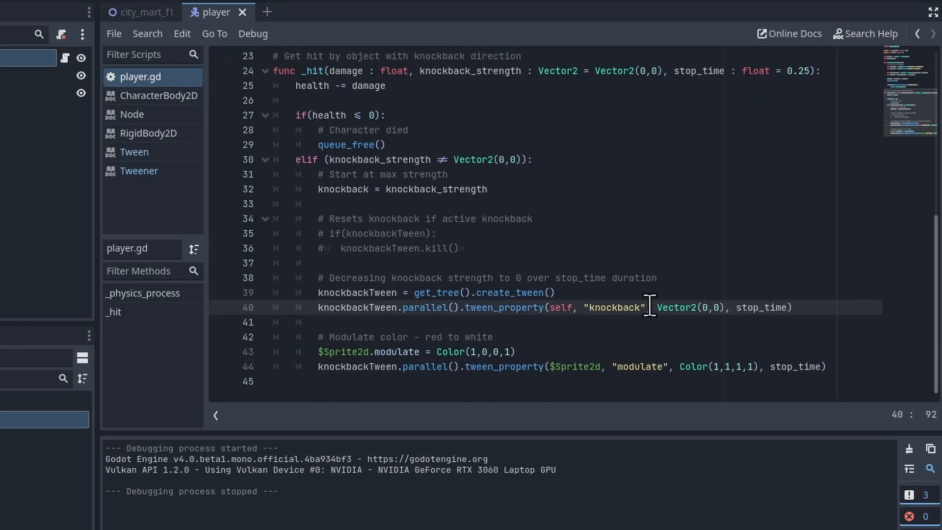
double_click(613, 307)
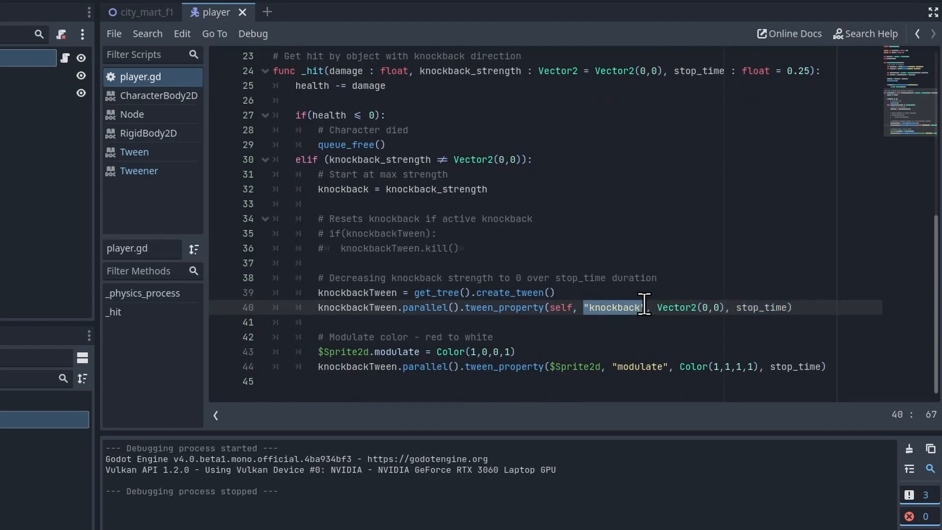
double_click(685, 307)
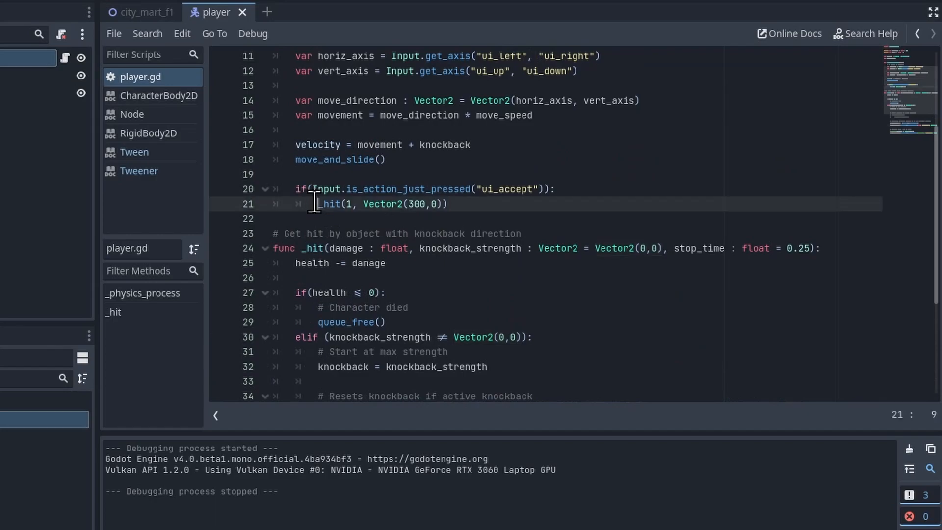
double_click(415, 203)
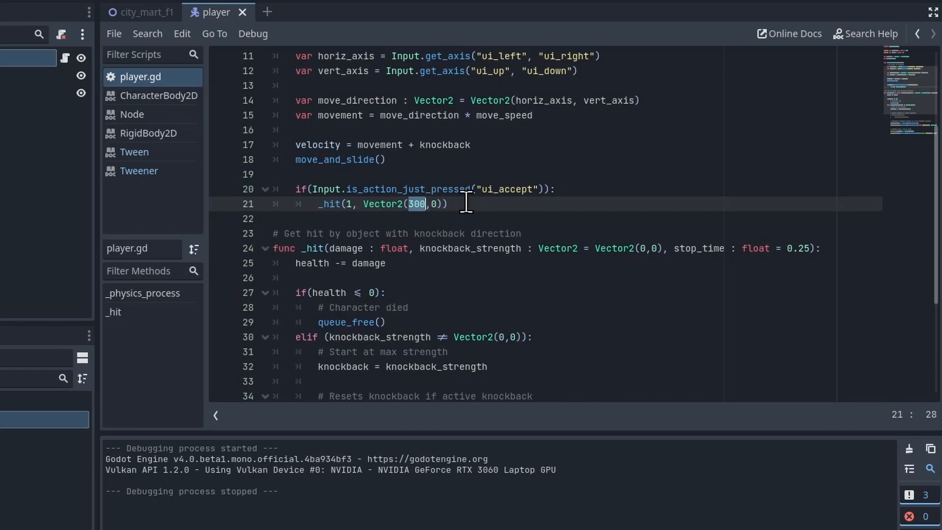
scroll("down", 3)
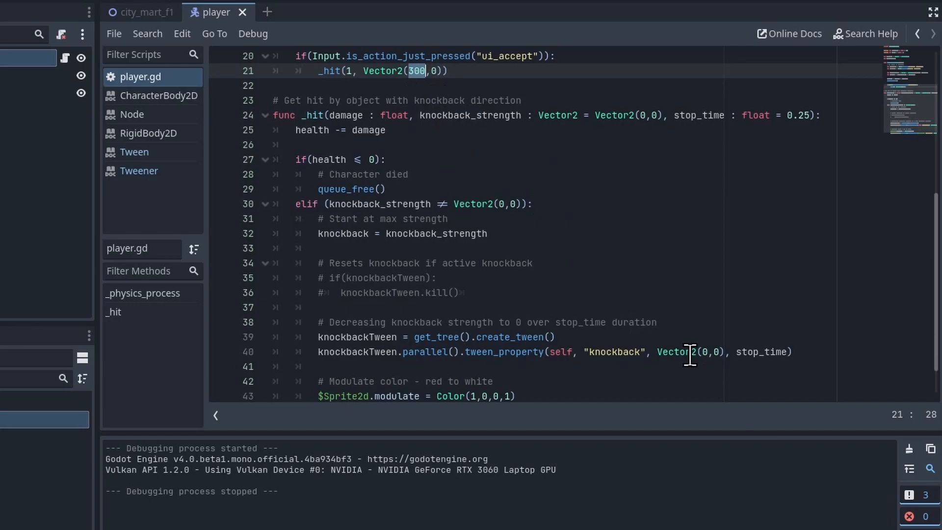
left_click(413, 70)
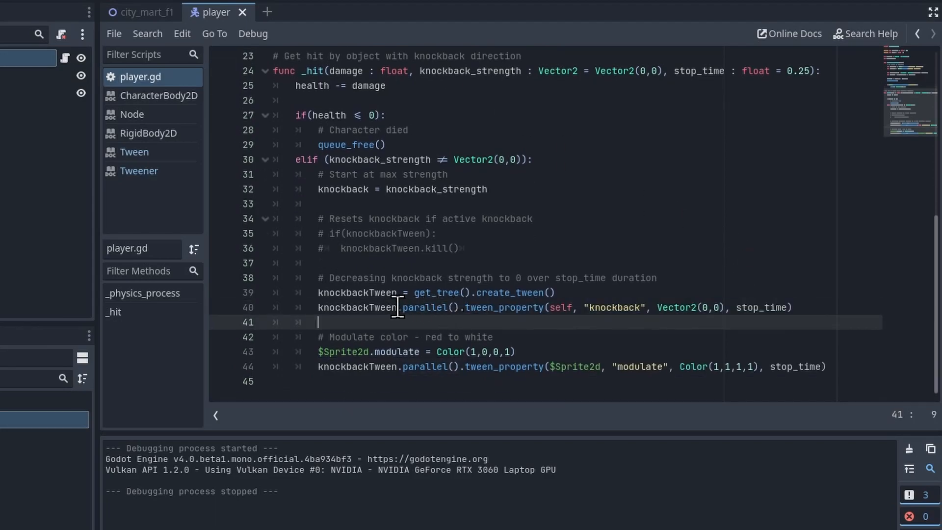
double_click(505, 307)
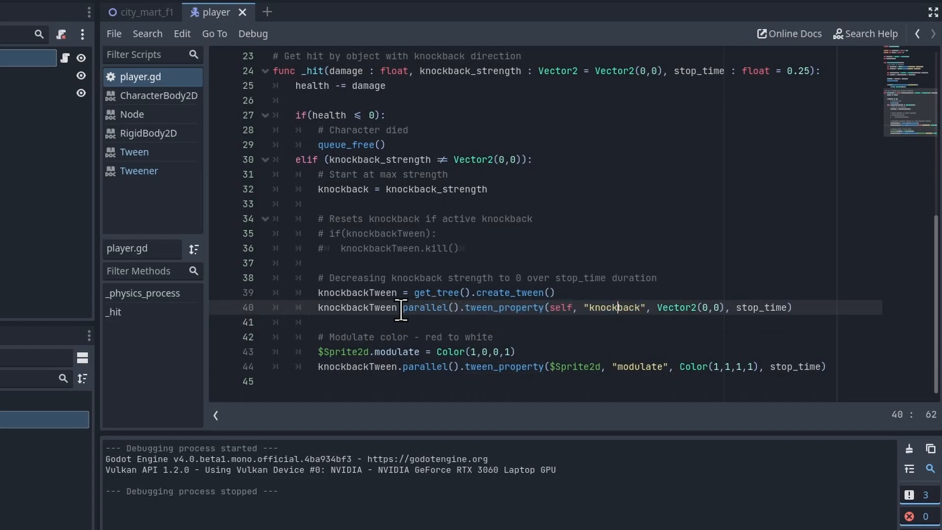
double_click(427, 307)
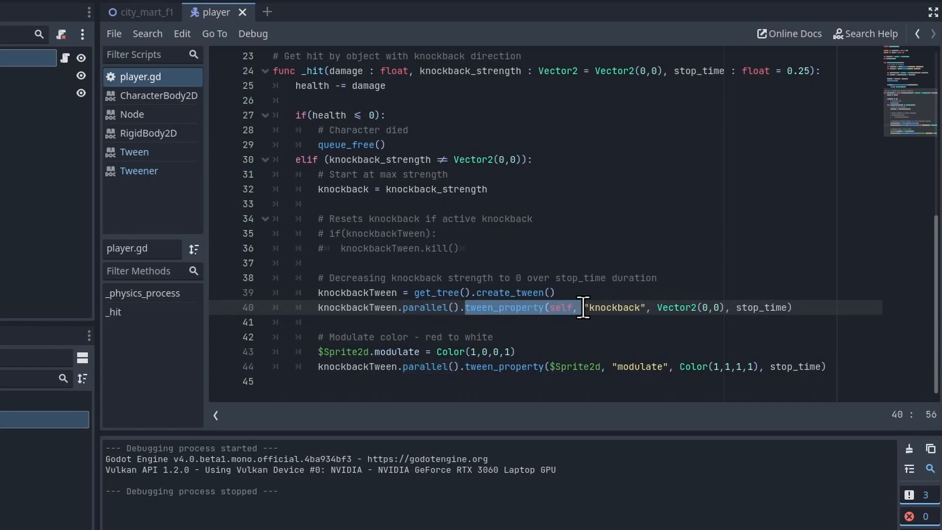
left_click(466, 367)
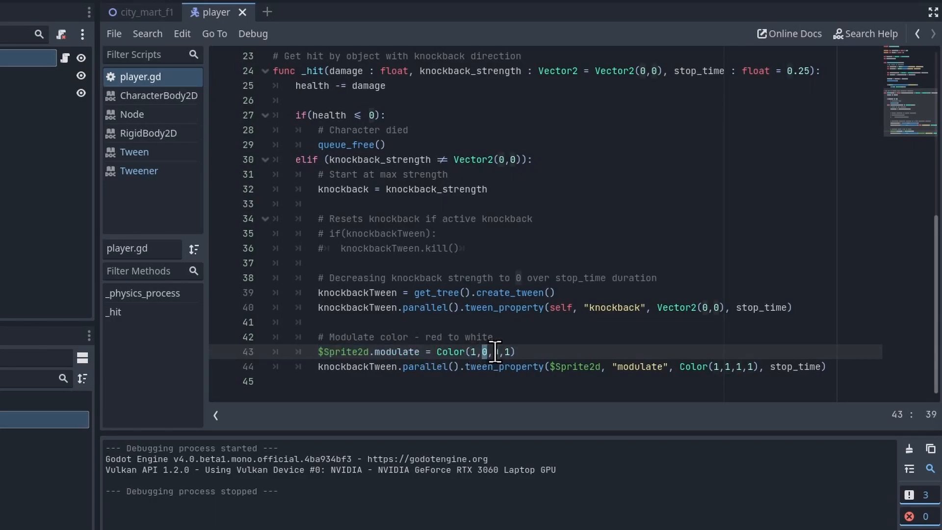
type("0")
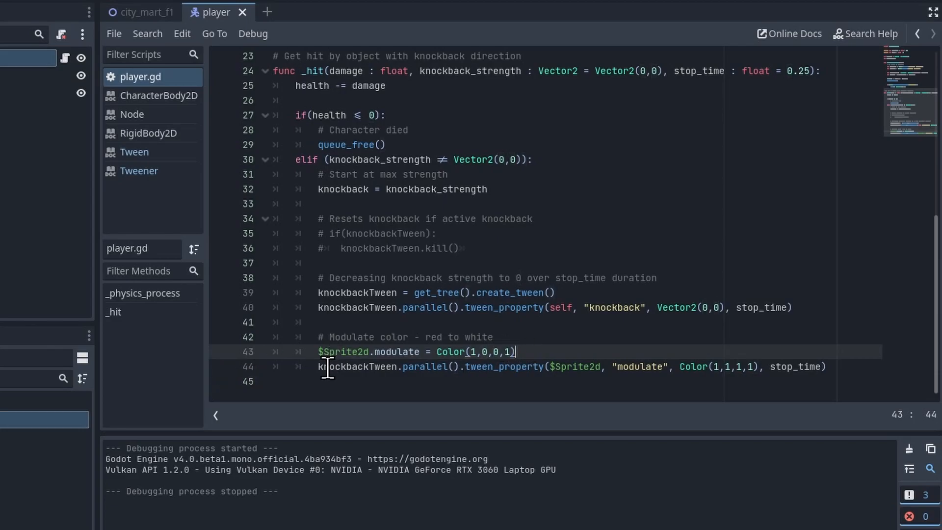
double_click(507, 366)
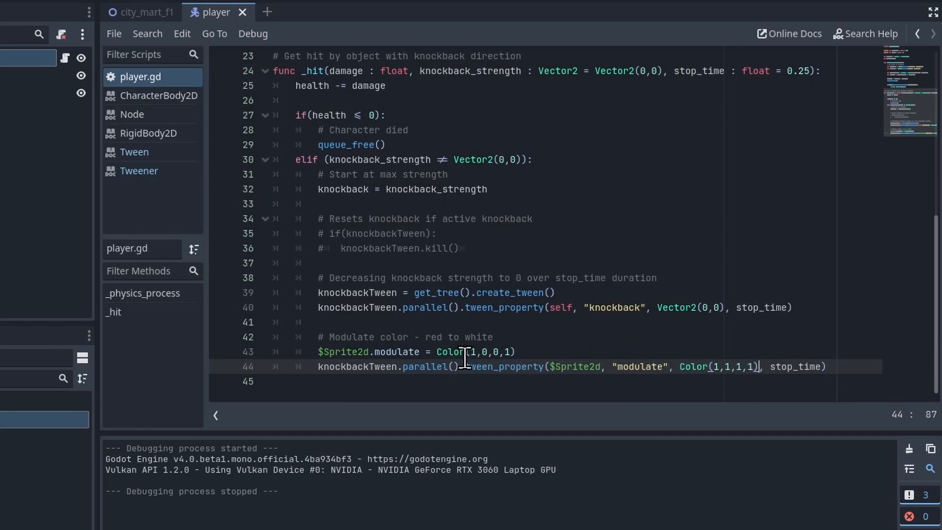
mouse_move(655, 361)
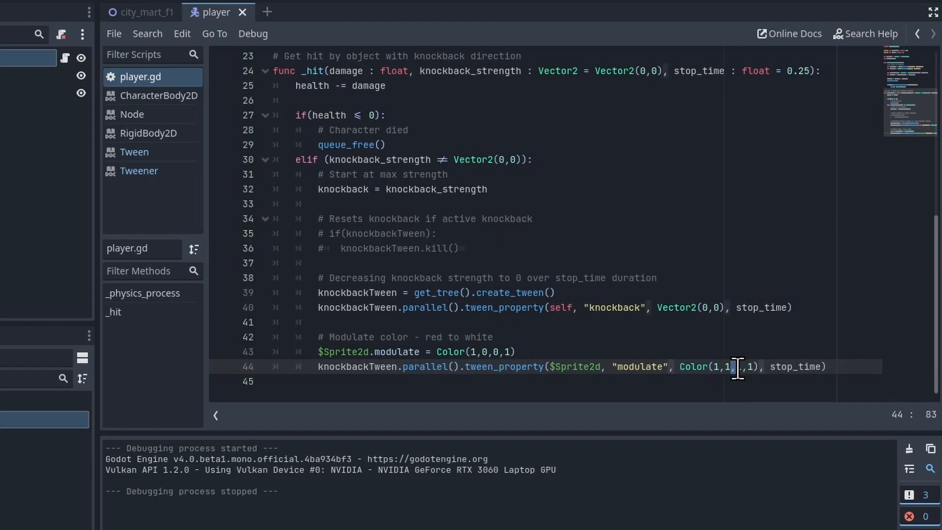
type("1,")
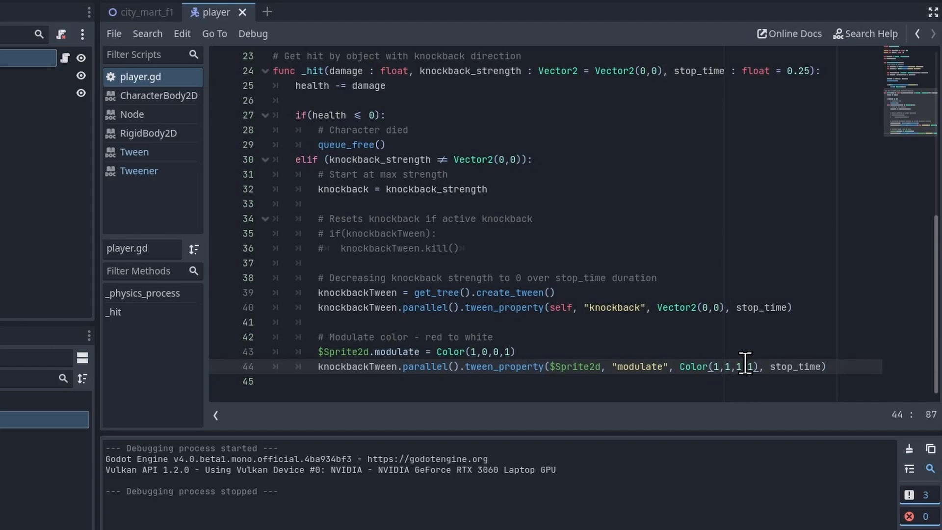
double_click(474, 351)
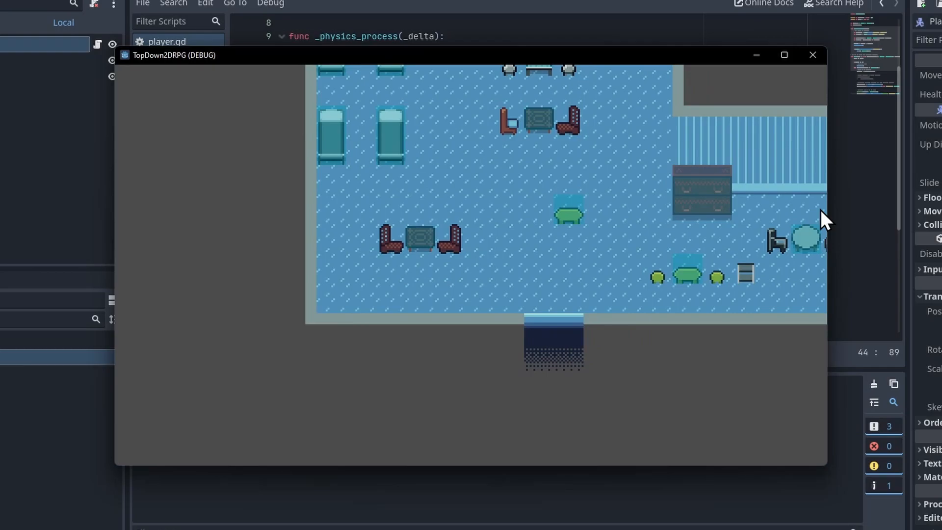
Click into the running TopDown2DRPG game window to test the knockback.
left_click(813, 54)
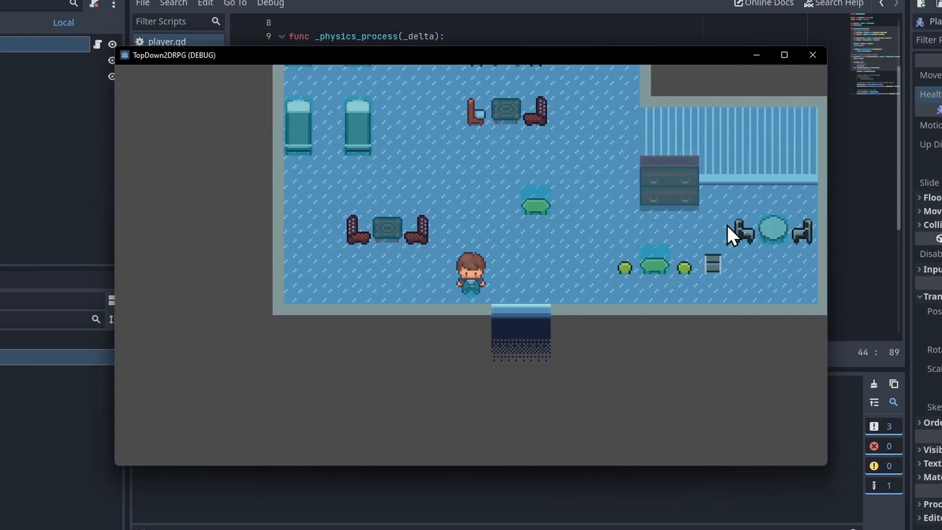
left_click(812, 55)
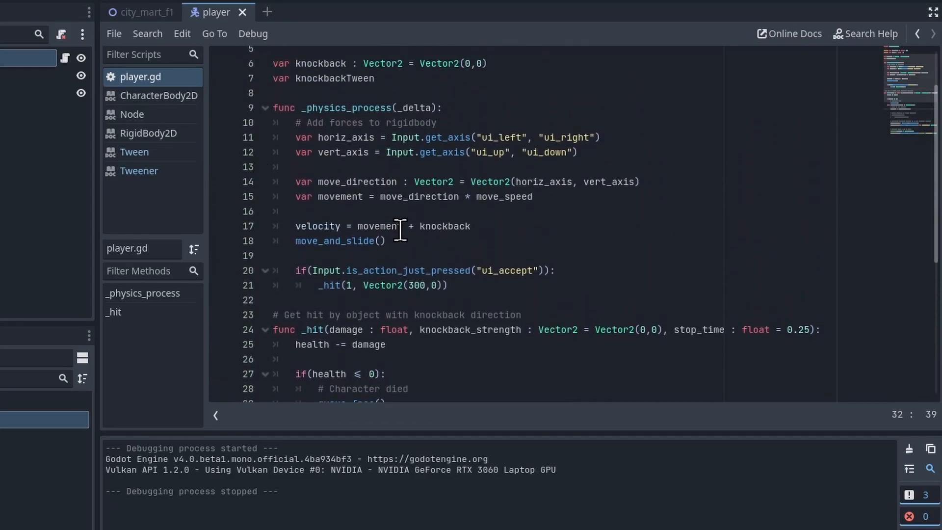
Place the caret on the velocity plus knockback line and scroll down to _hit.
left_click(469, 225)
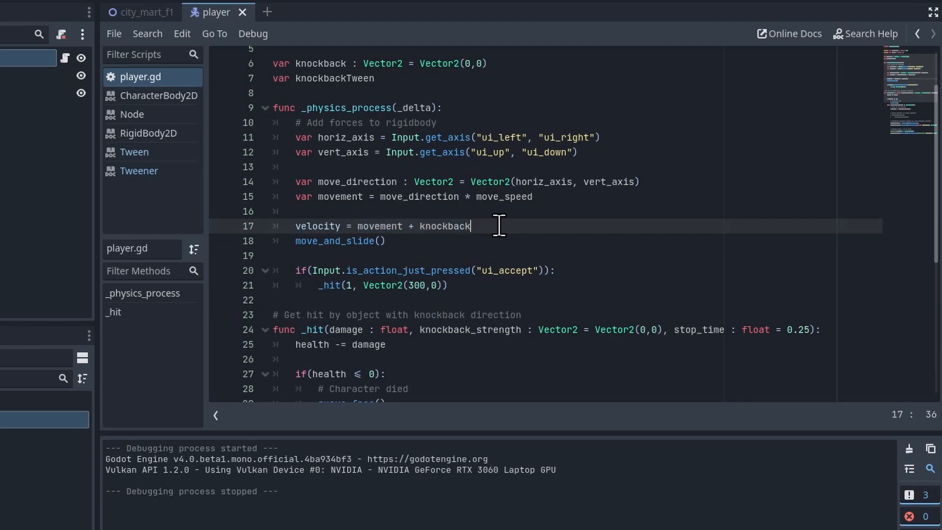
scroll("down", 3)
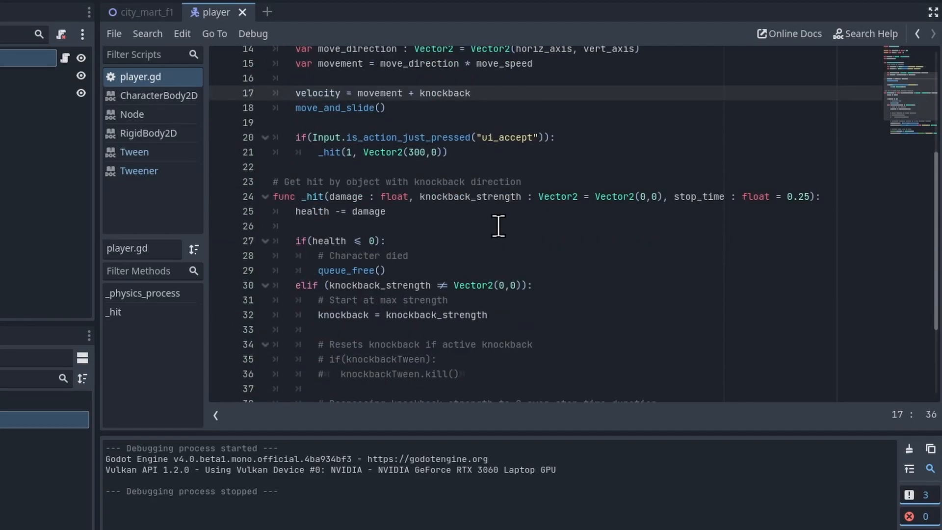
scroll("down", 3)
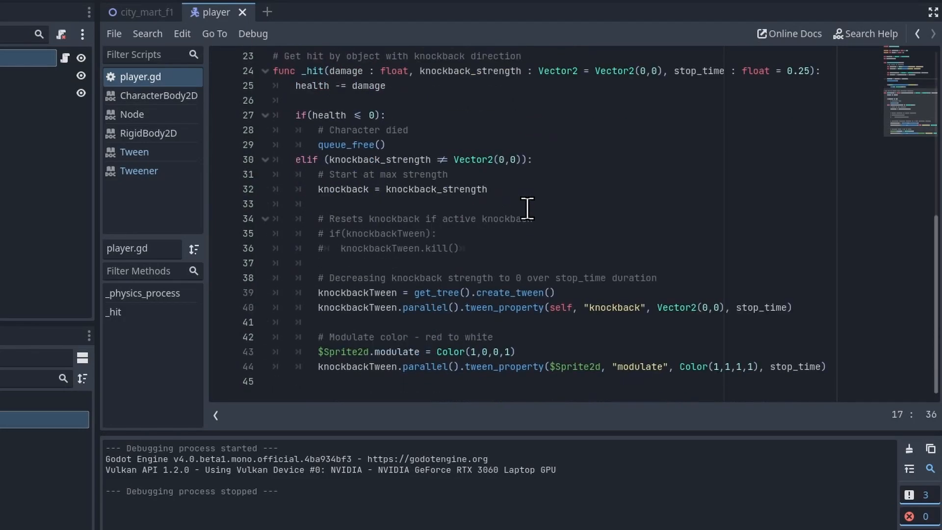
mouse_move(329, 236)
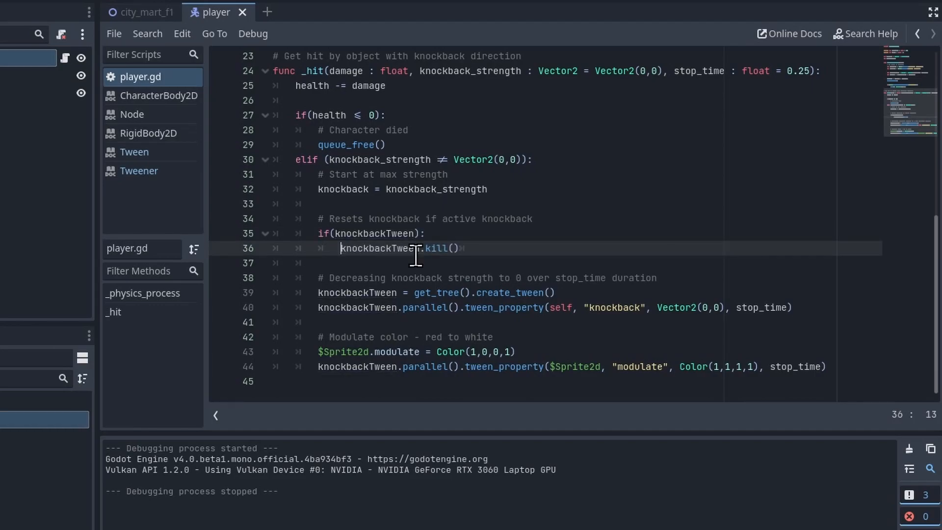
Uncomment the if(knockbackTween): knockbackTween.kill() block in _hit with Ctrl+K.
left_click(335, 233)
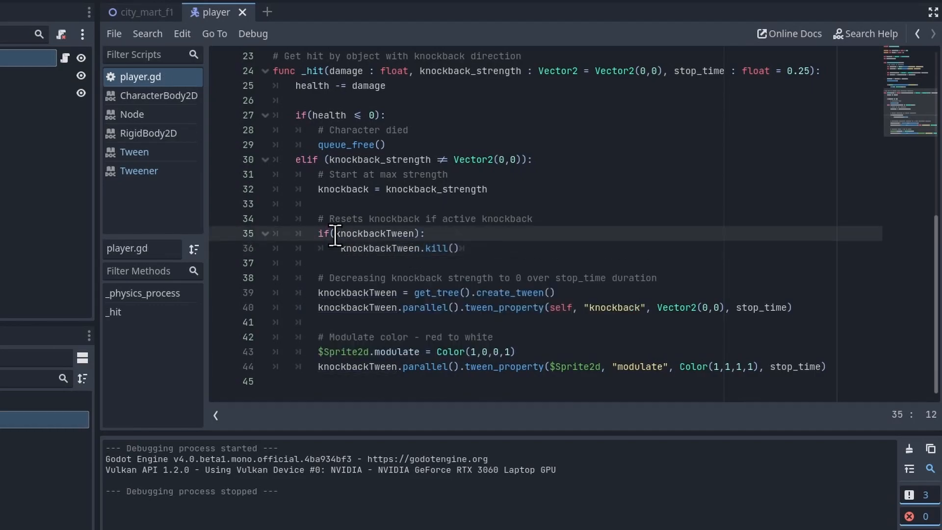
left_click(474, 249)
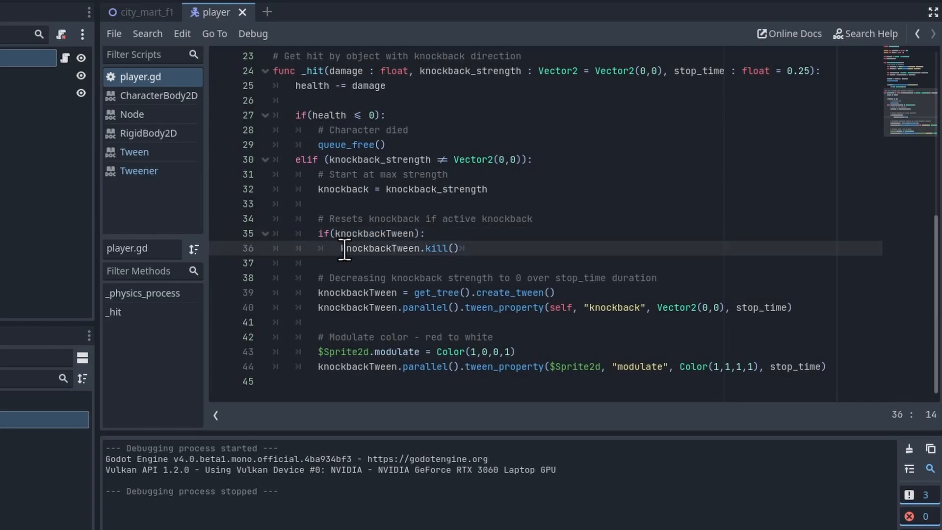
left_click_drag(343, 248, 477, 249)
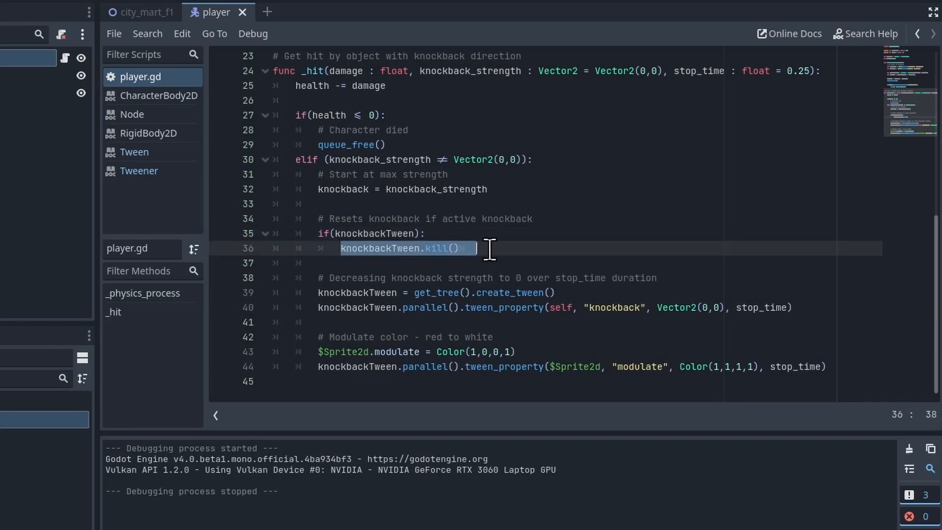
left_click(412, 248)
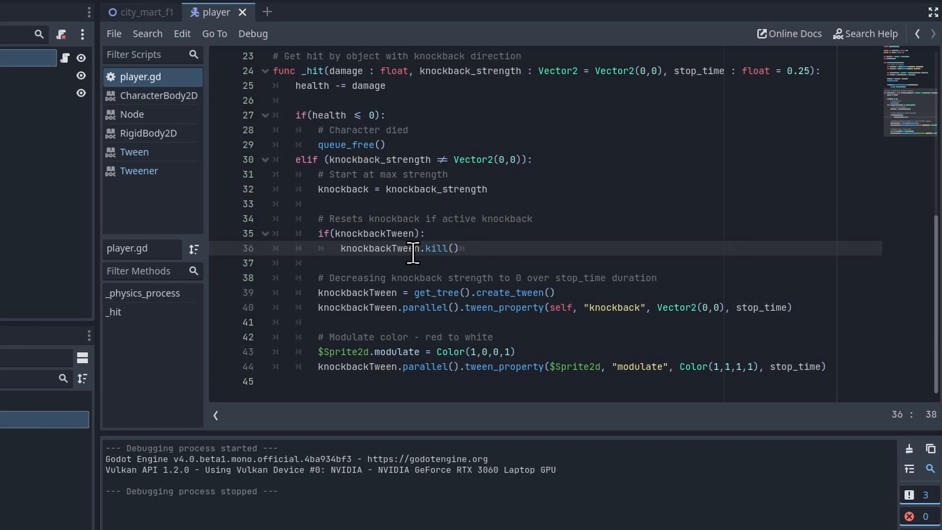
mouse_move(314, 292)
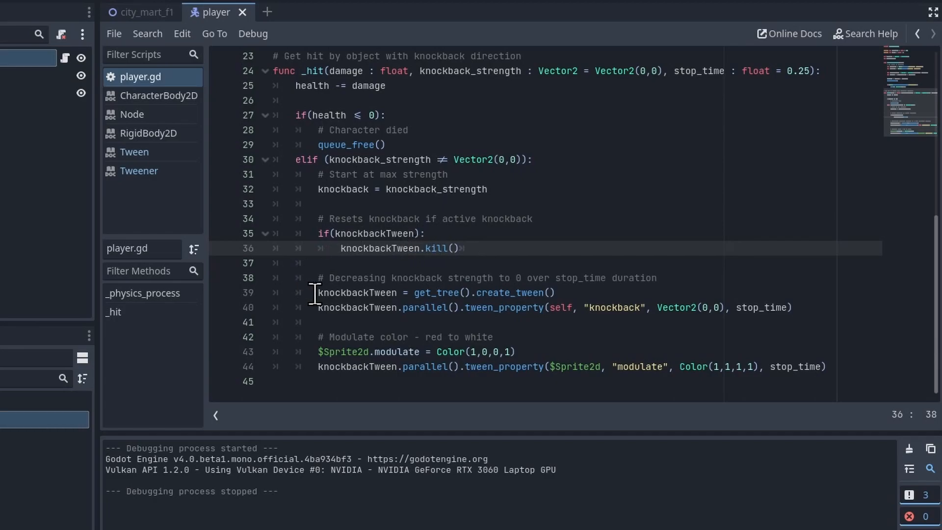
left_click_drag(317, 293, 793, 307)
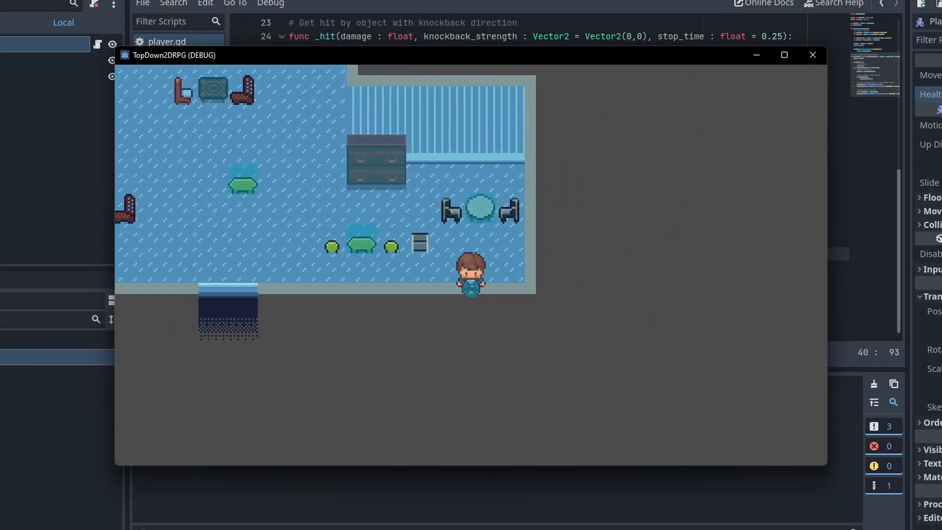
Focus the running game window to test repeated knockback.
left_click(813, 54)
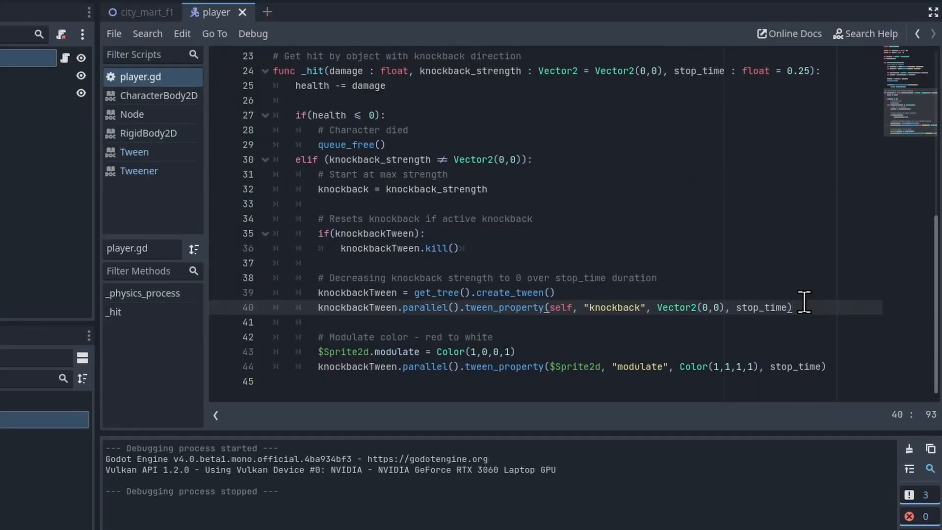
mouse_move(784, 317)
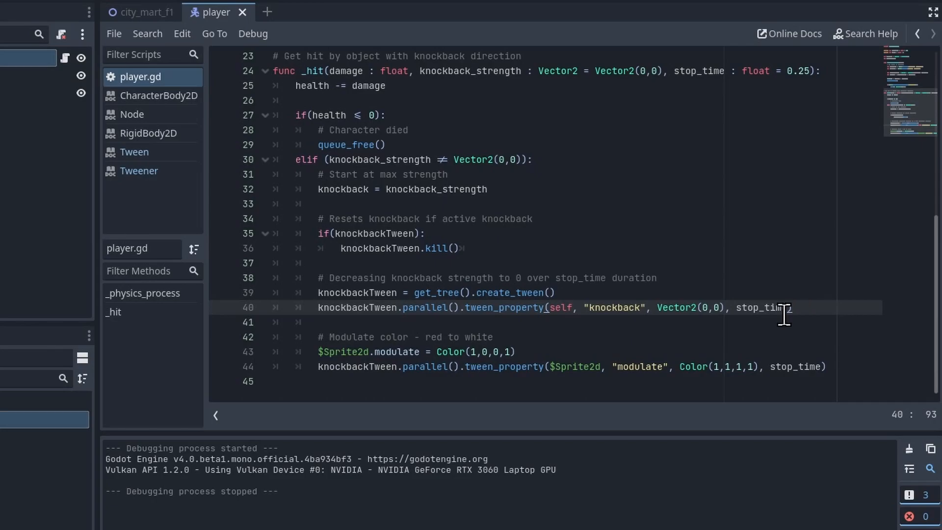